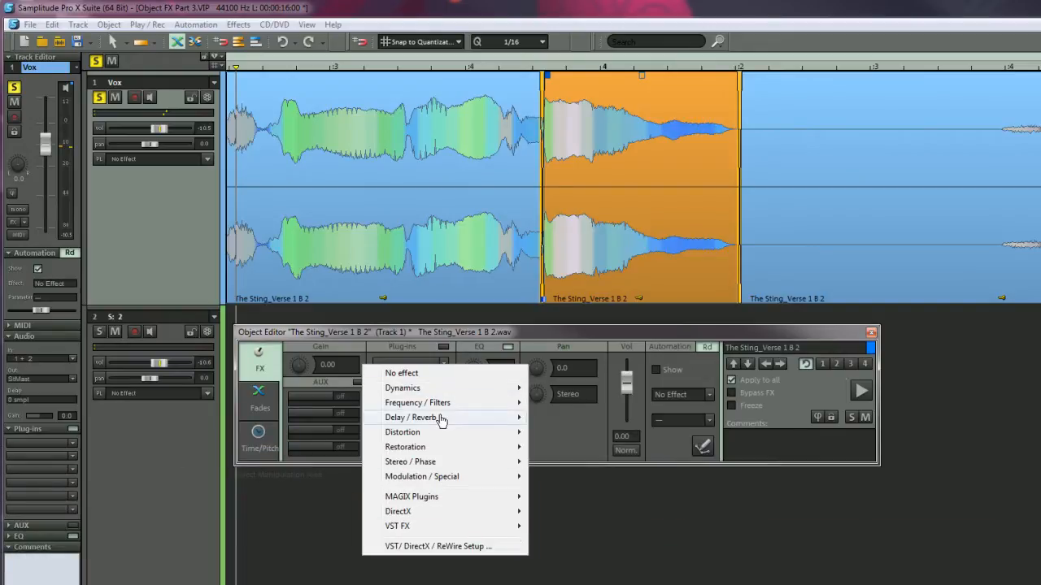
Step: Insert eFX_StereoDelay from the Delay / Reverb category onto the vocal object
left_click(413, 416)
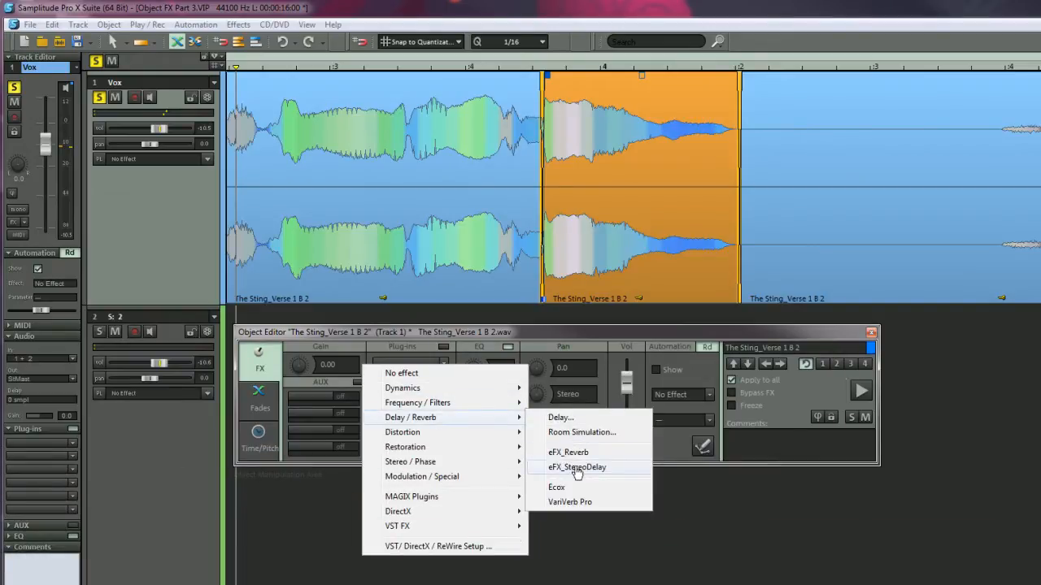
left_click(576, 468)
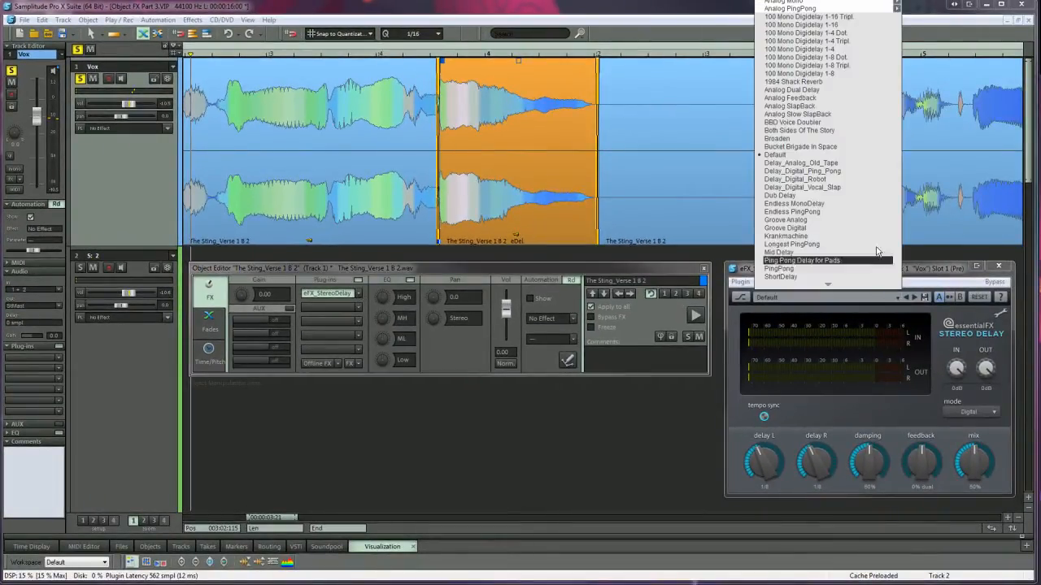
Step: Load the Delay_Analog_Old_Tape preset in the eFX StereoDelay
left_click(790, 162)
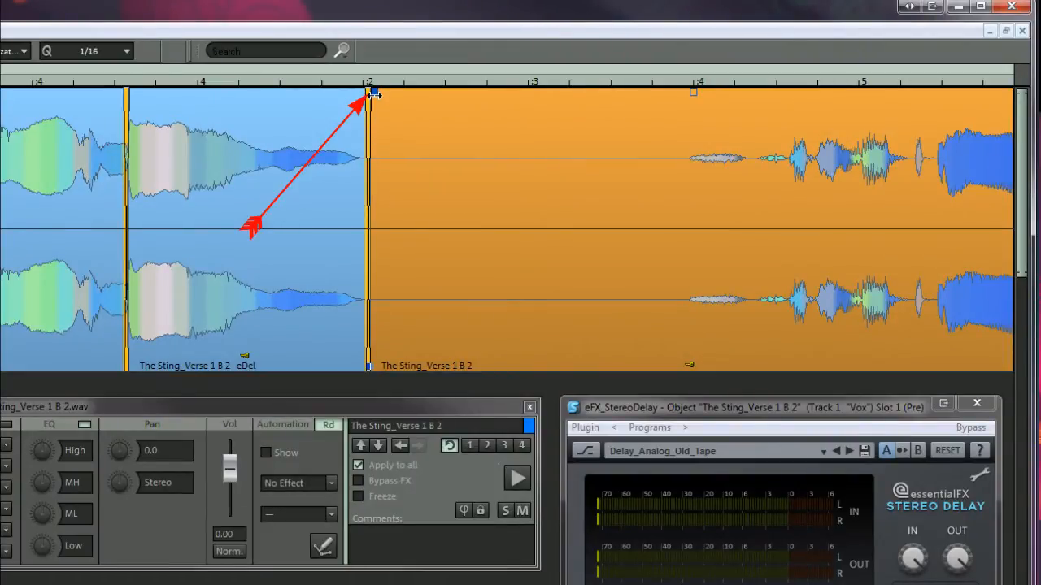
Step: Extend the vocal object past its audio, leaving an empty region for the delay tail
left_click_drag(371, 92, 485, 91)
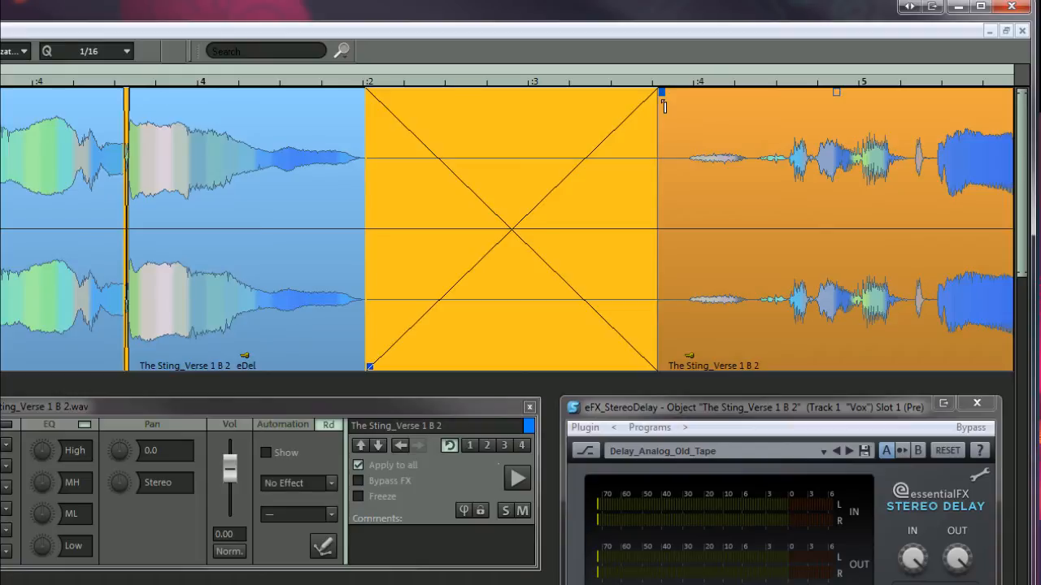
left_click(517, 478)
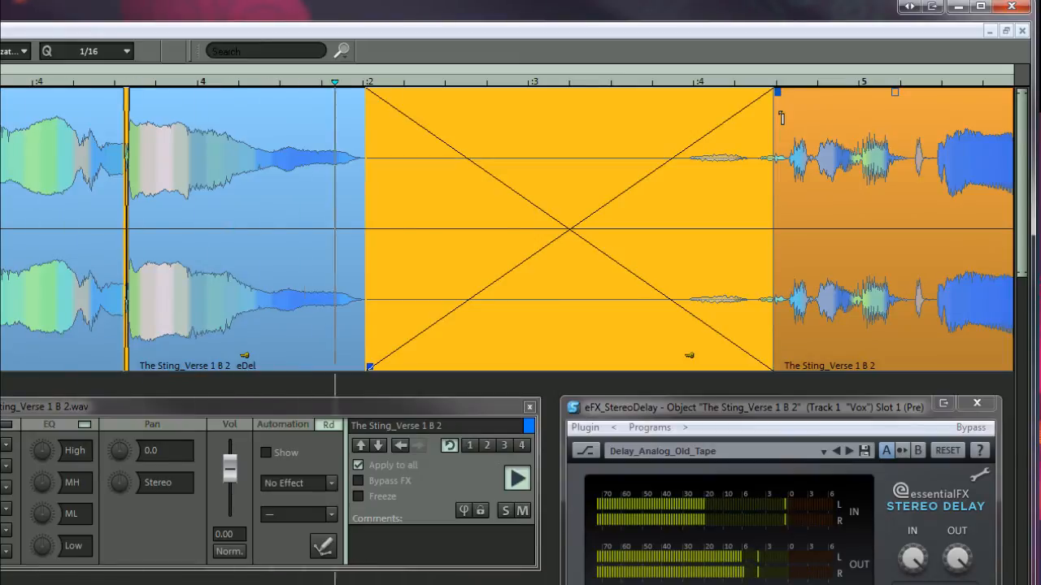
left_click(517, 478)
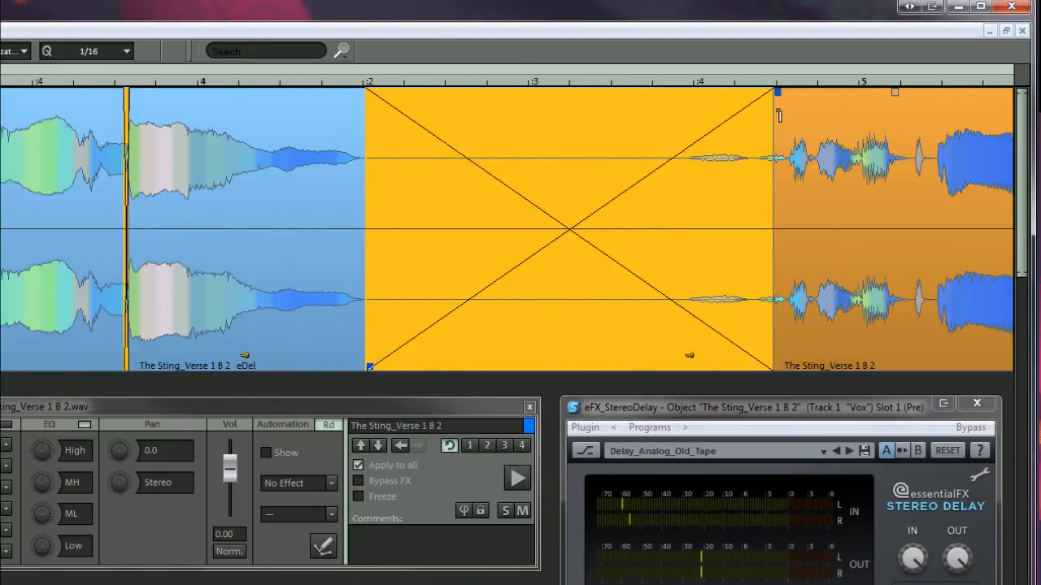
left_click_drag(777, 106, 637, 106)
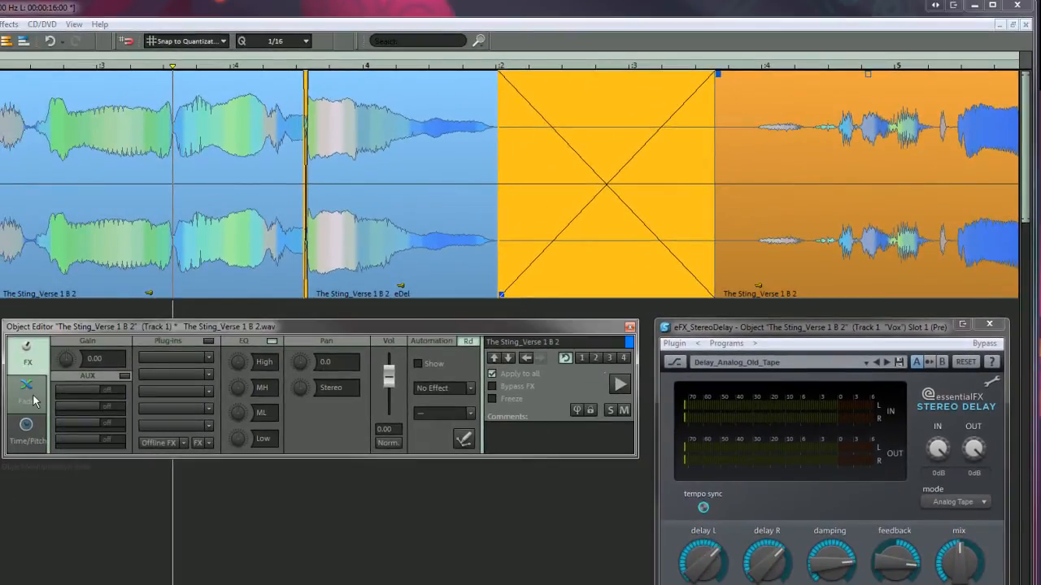
Step: Shape a fade-out on the extended object so the delay tail dies away smoothly
left_click(26, 397)
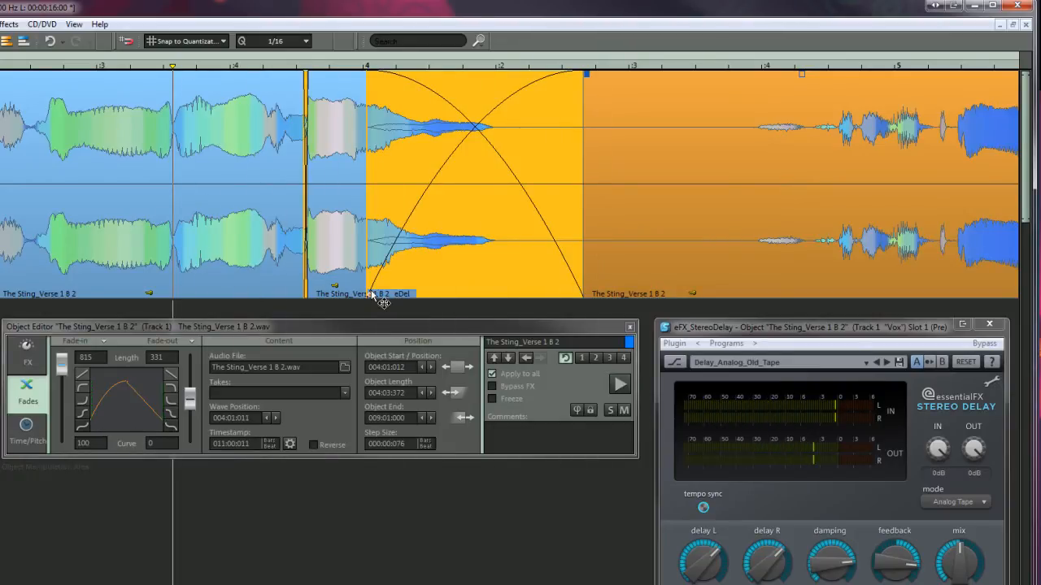
left_click_drag(382, 293, 504, 293)
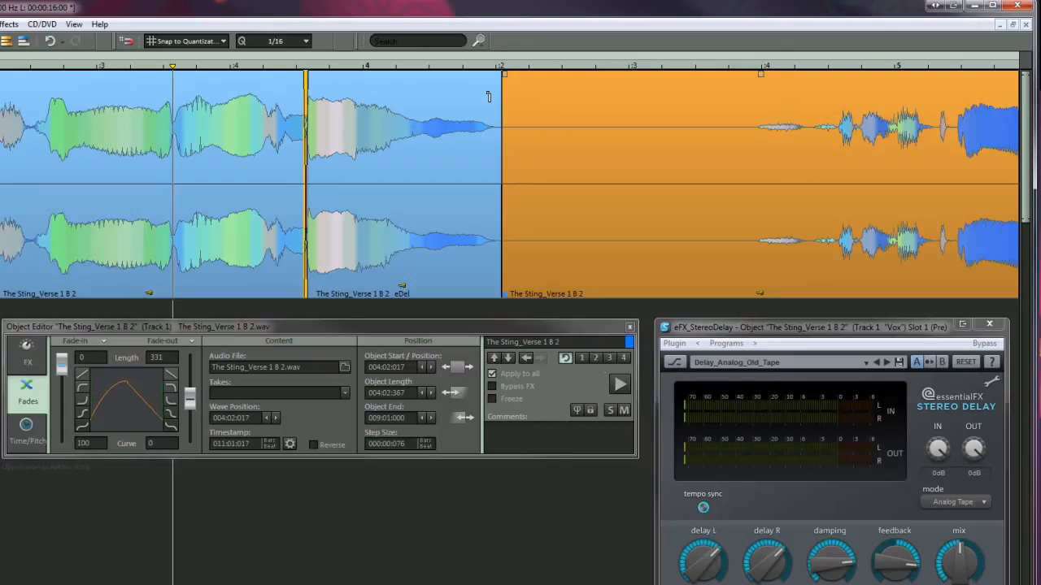
left_click(618, 384)
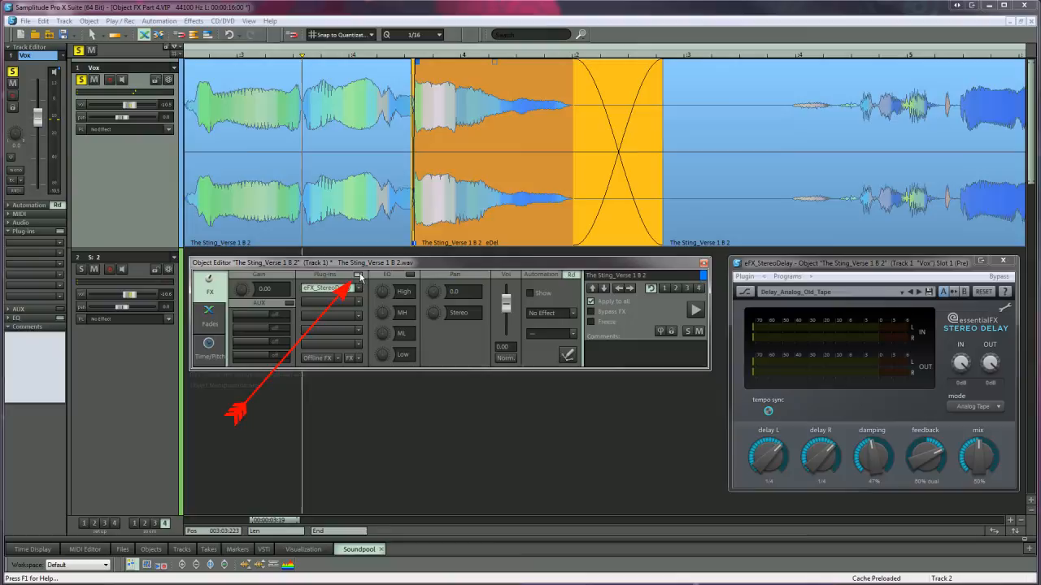
Step: Select eFX_StereoDelay in the Plugins routing dialog and move it toward the post-fade section
left_click(357, 288)
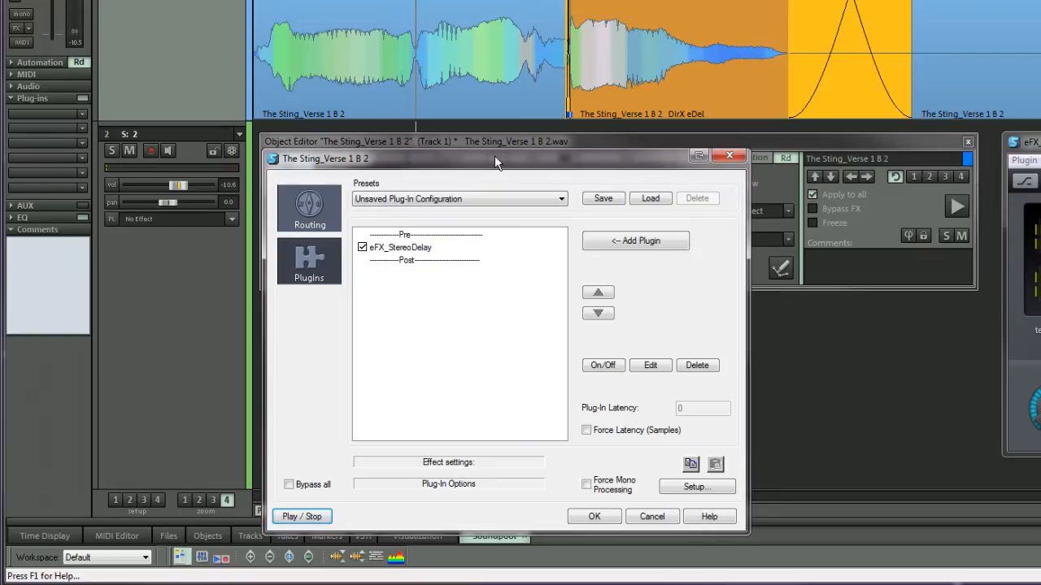
left_click(400, 247)
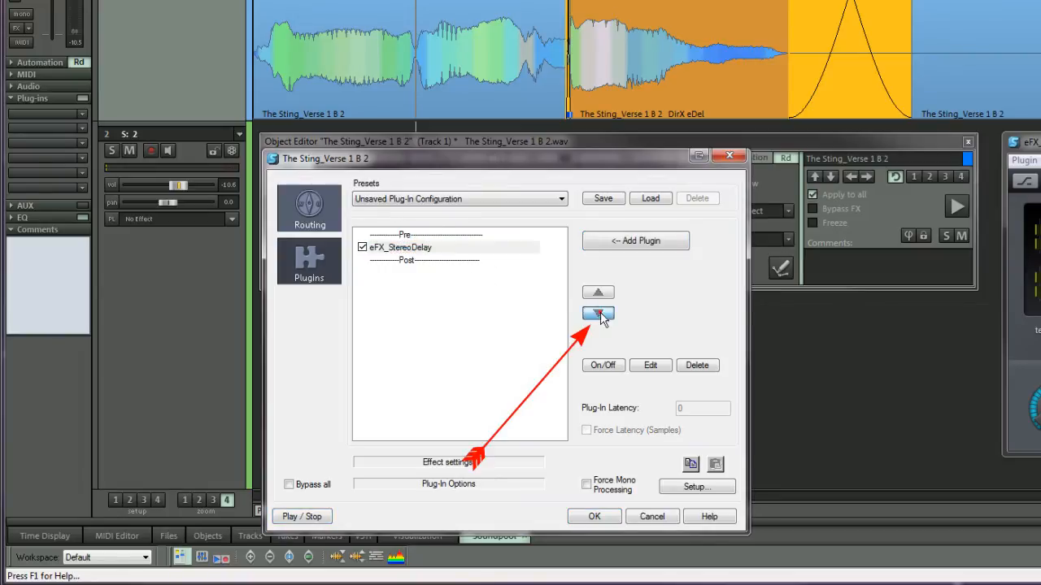
left_click(634, 240)
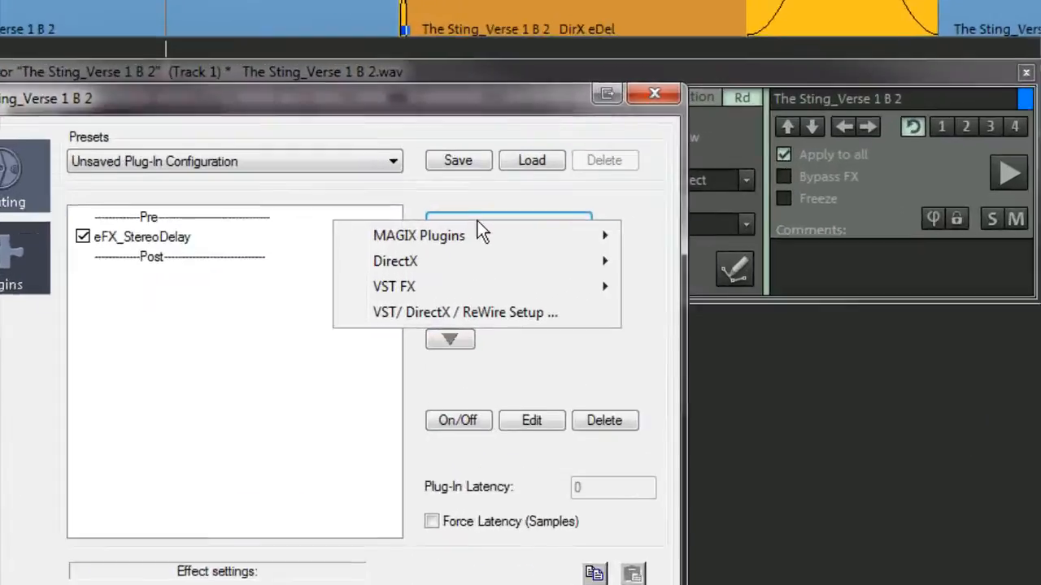